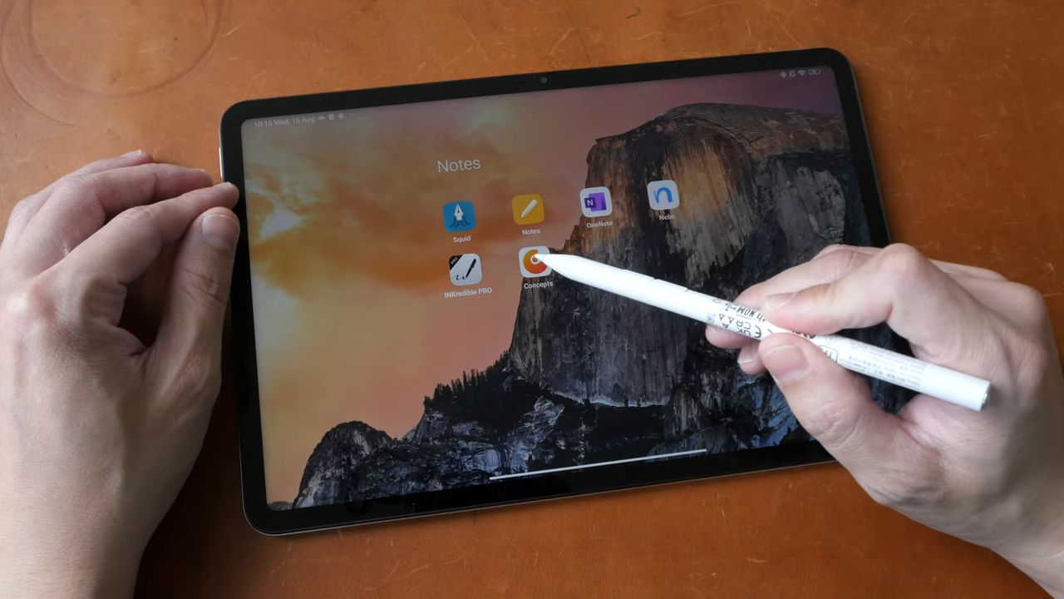
# Launch Concepts from the Notes folder and land on a blank drawing canvas
pyautogui.click(526, 263)
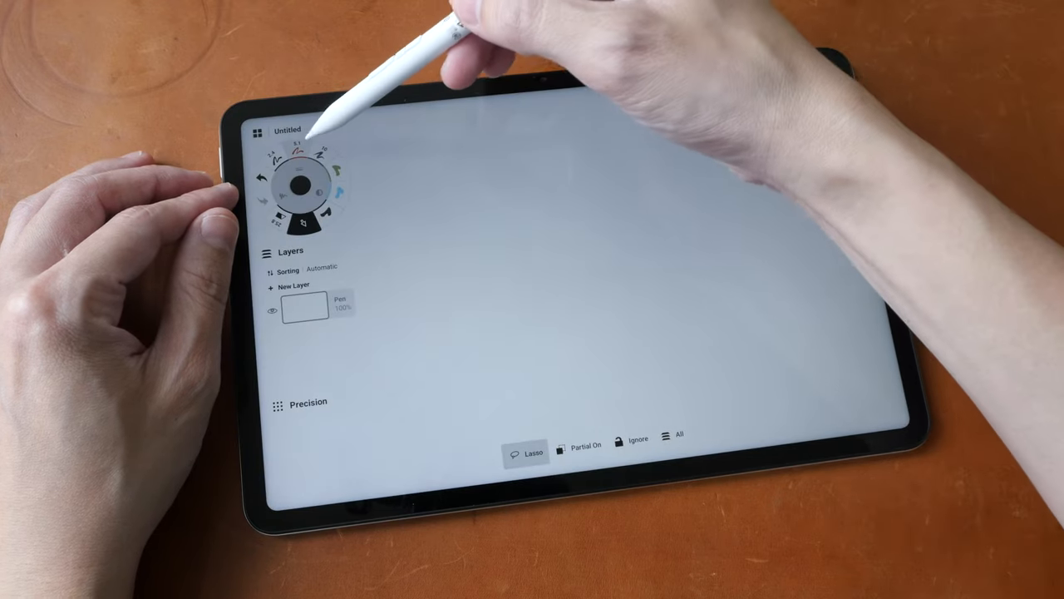
pyautogui.moveTo(441, 183); pyautogui.dragTo(458, 308)
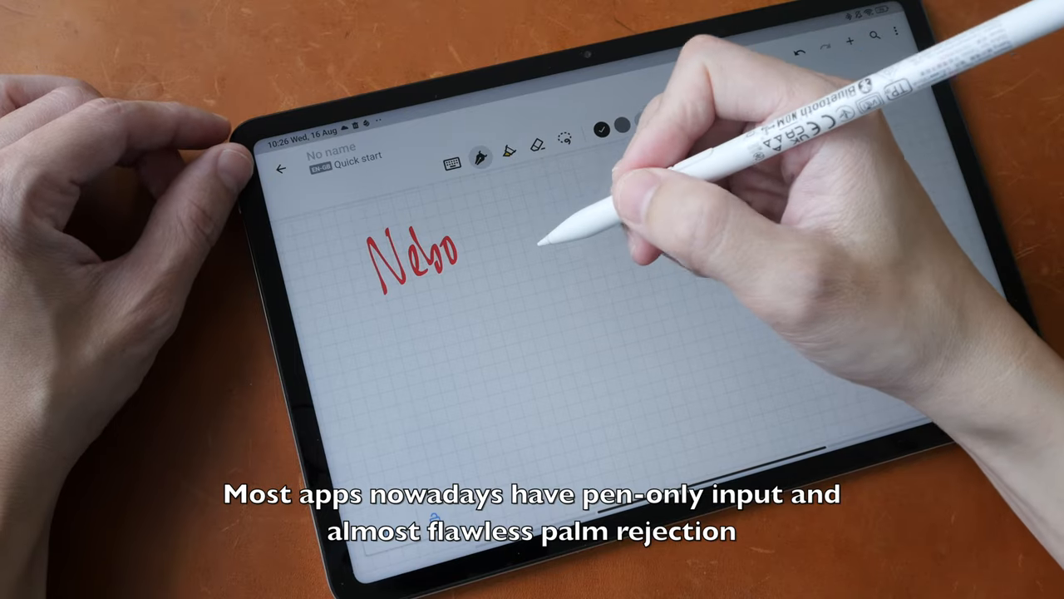
# Handwrite the start of a black word below the red 'Nebo' on the grid page
pyautogui.moveTo(383, 282); pyautogui.dragTo(424, 332)
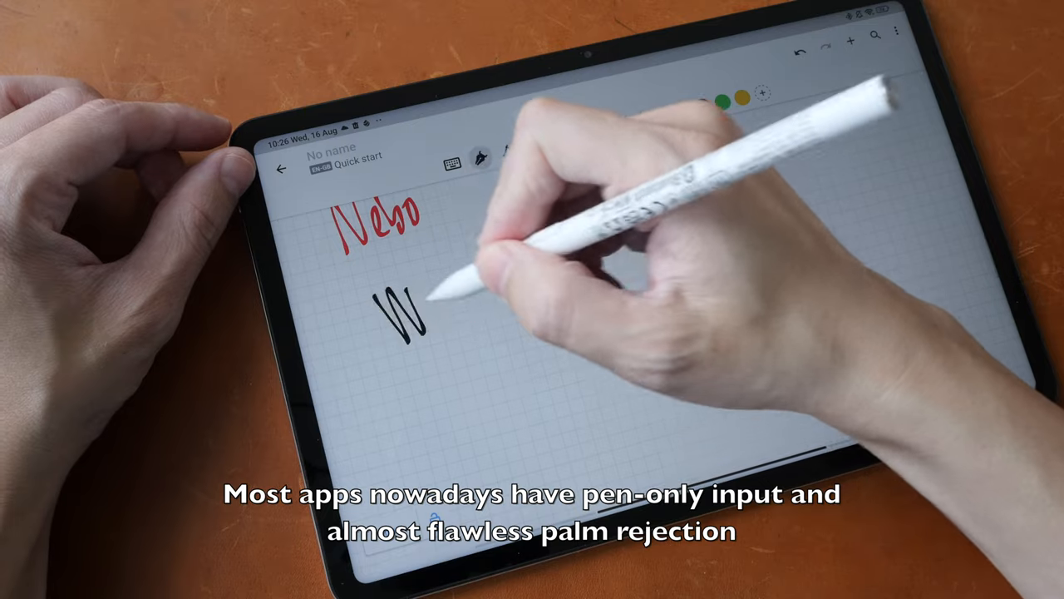